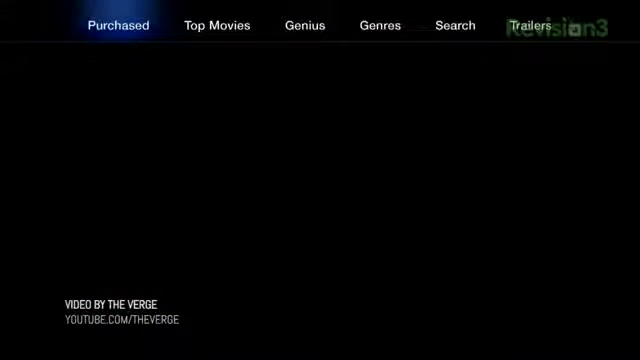
- Open the Purchased Movies collection from the Movies menu, listing Star Trek
{"action": "left_click", "coordinate": [117, 24]}
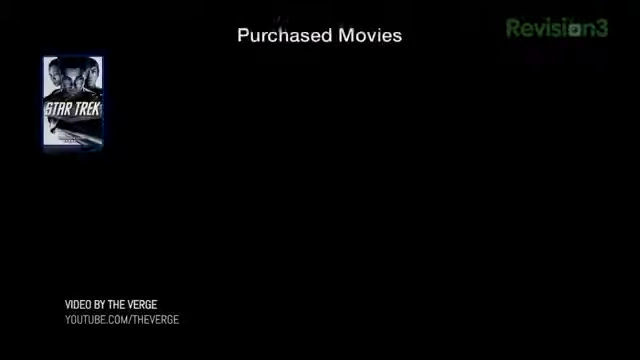